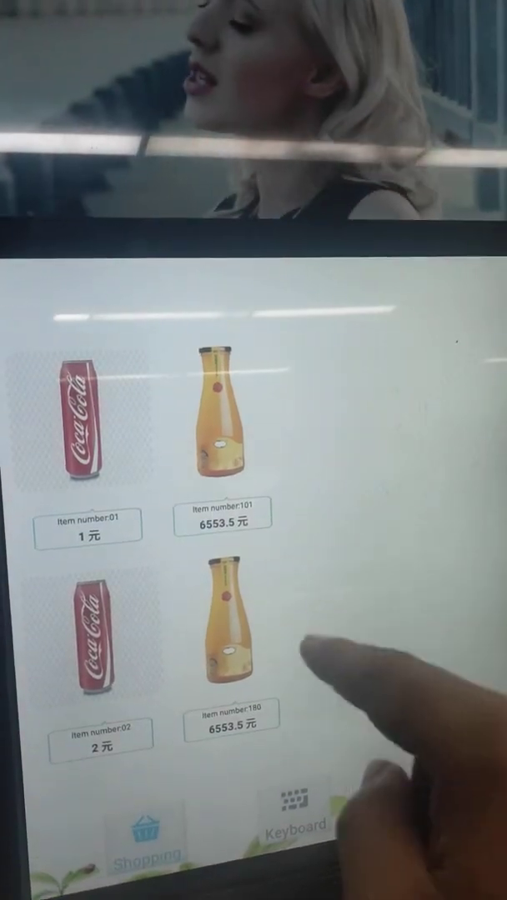
Tap the hidden admin entry point on the shopping screen to reach the Admin login
{"action": "left_click", "coordinate": [223, 433]}
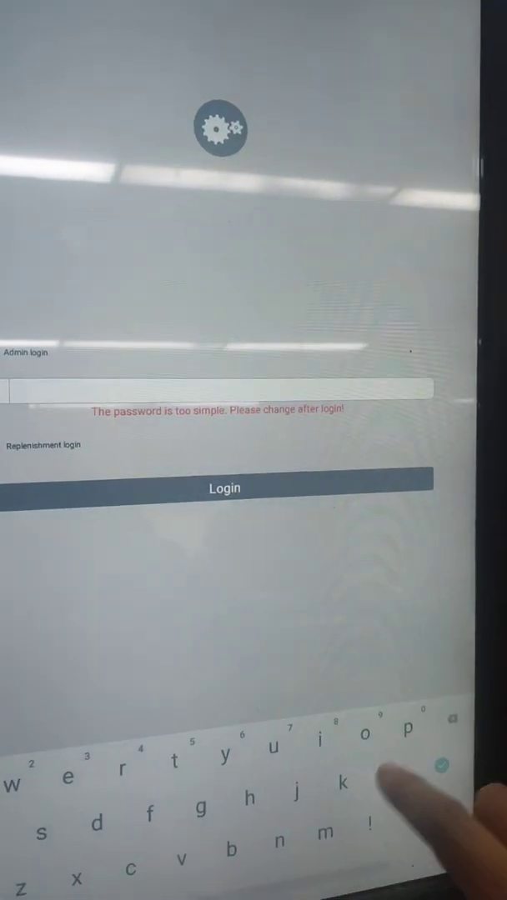
{"action": "type", "text": "0"}
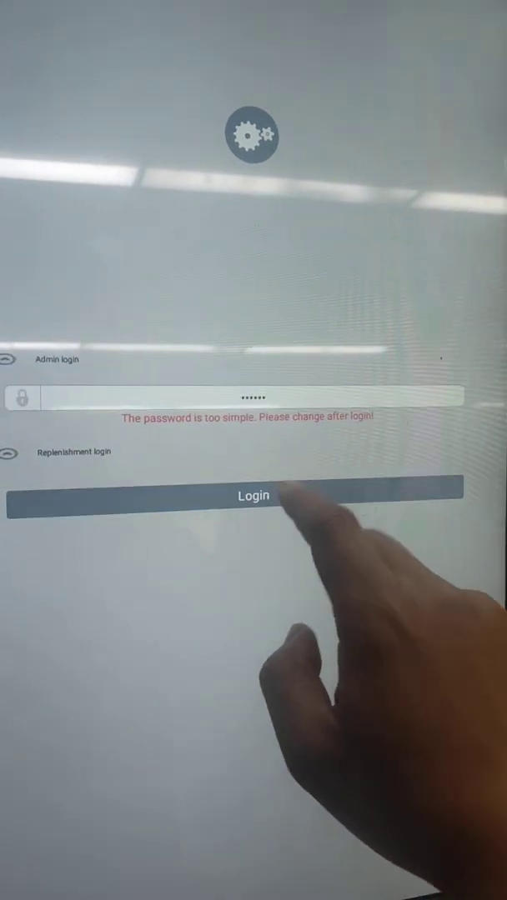
{"action": "left_click", "coordinate": [253, 494]}
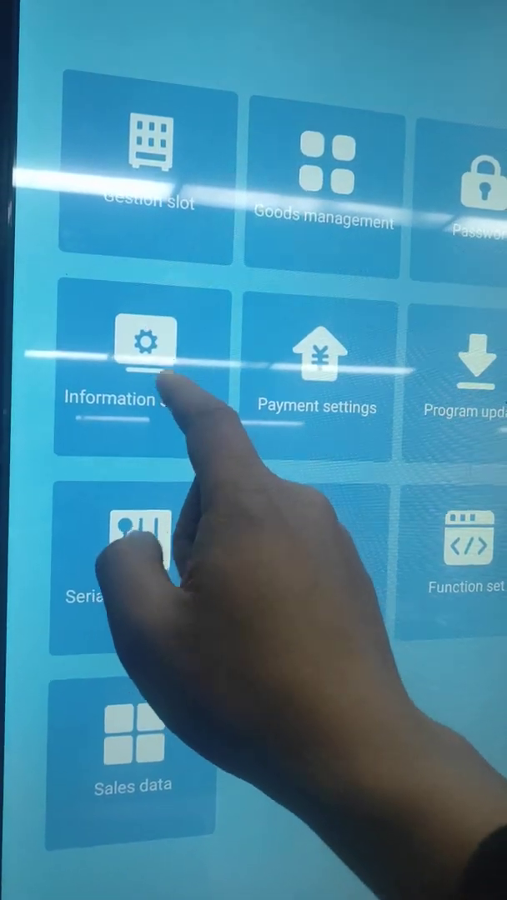
Open Information settings and confirm them to reach the hardware parameters screen
{"action": "left_click", "coordinate": [149, 358]}
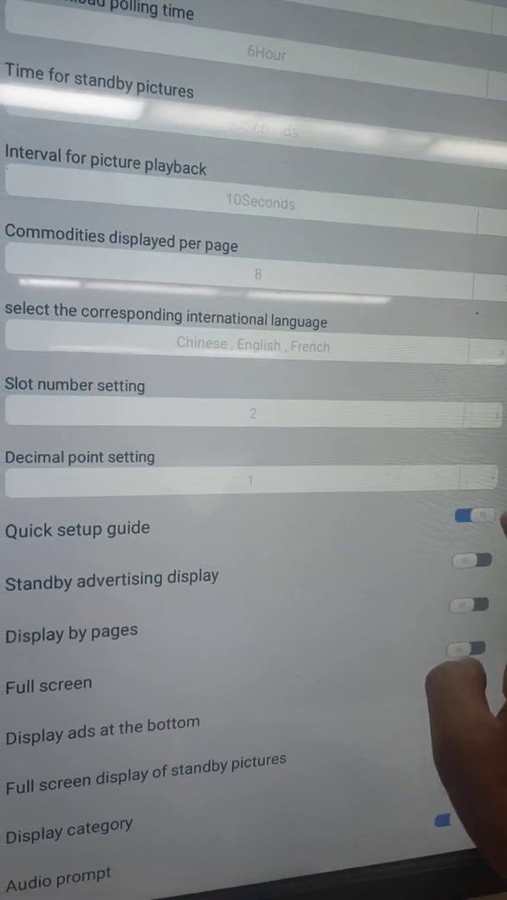
{"action": "scroll", "scroll_direction": "down", "scroll_amount": 3}
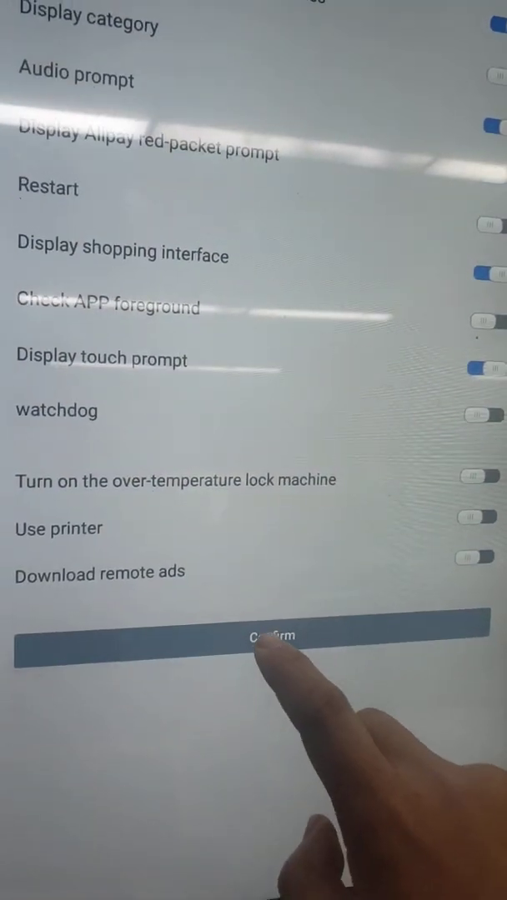
{"action": "left_click", "coordinate": [267, 636]}
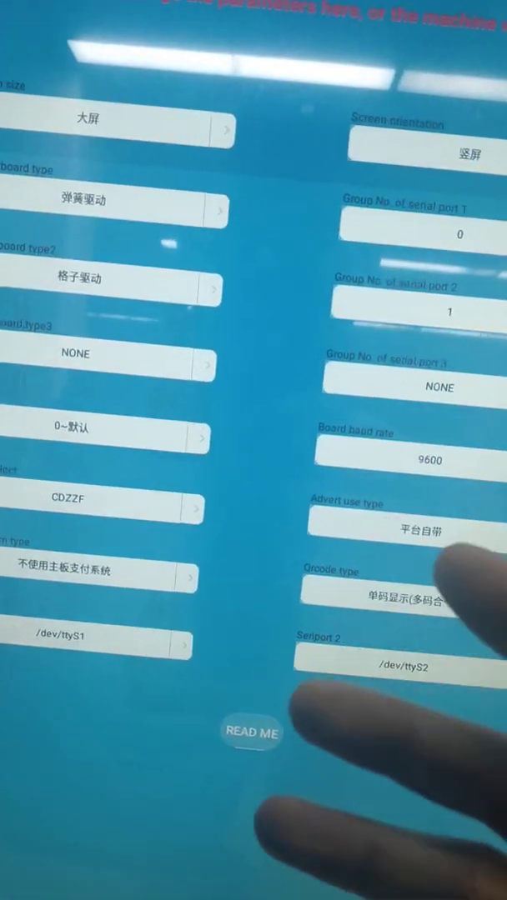
Open the Qrcode type dropdown on the blue parameters screen
{"action": "scroll", "scroll_direction": "down", "scroll_amount": 3}
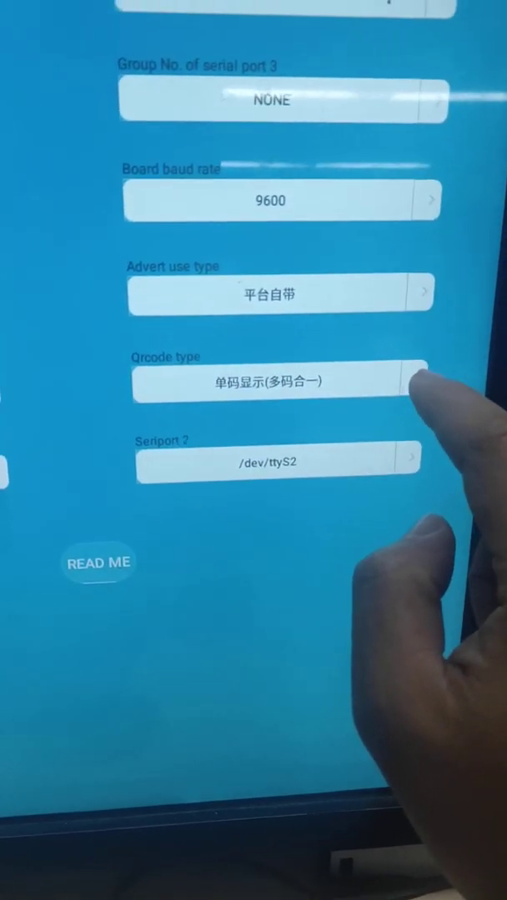
{"action": "scroll", "scroll_direction": "up", "scroll_amount": 3}
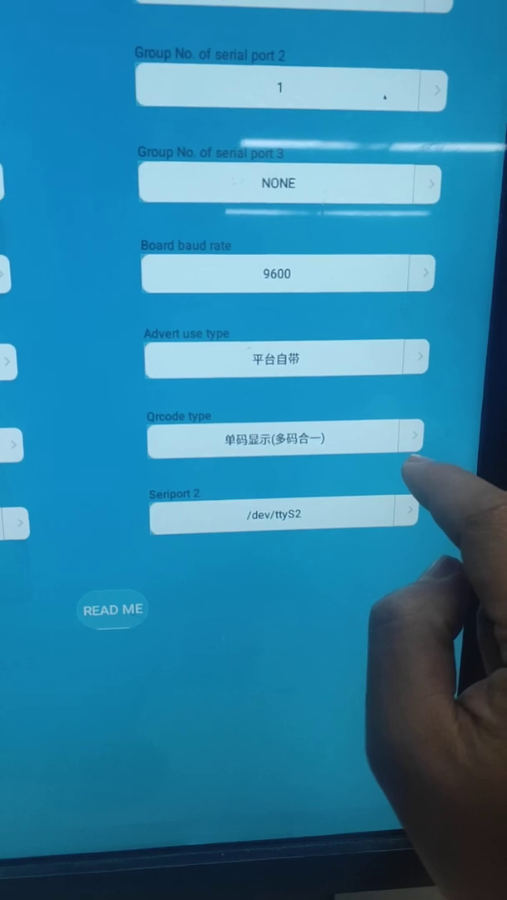
{"action": "left_click", "coordinate": [279, 438]}
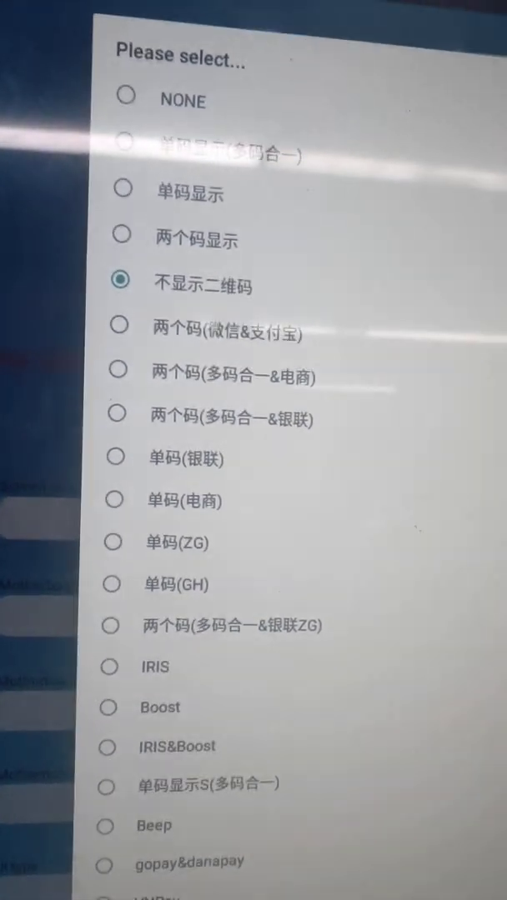
Choose 不显示二维码 as the QR code type and return to the Menu
{"action": "scroll", "scroll_direction": "down", "scroll_amount": 3}
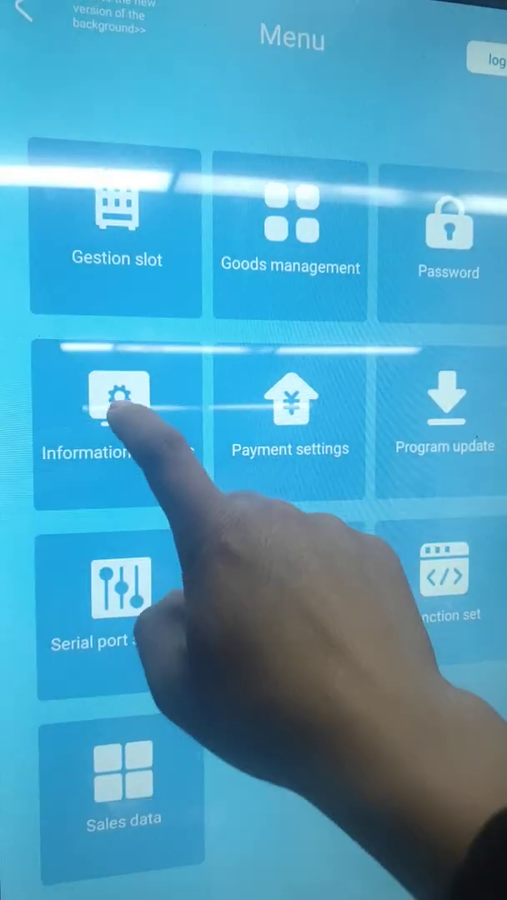
Reopen Information settings and confirm them again at the bottom of the list
{"action": "left_click", "coordinate": [117, 409]}
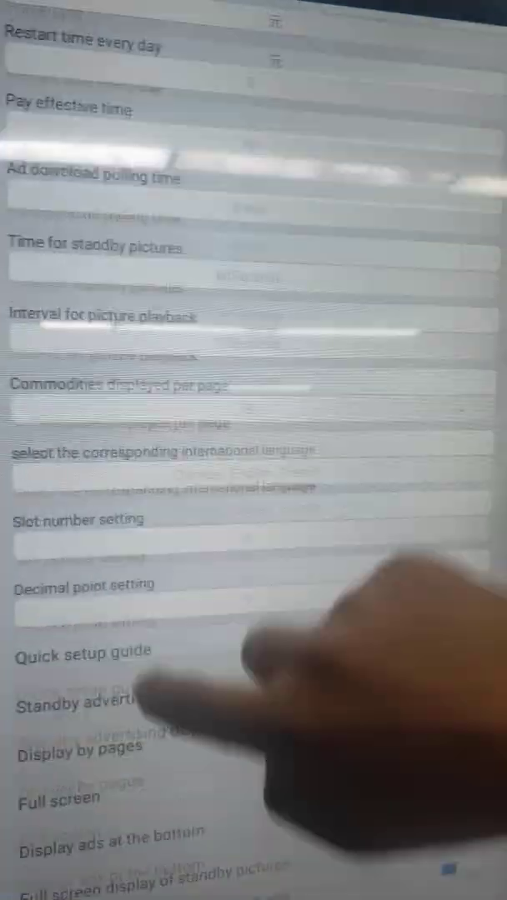
{"action": "scroll", "scroll_direction": "down", "scroll_amount": 3}
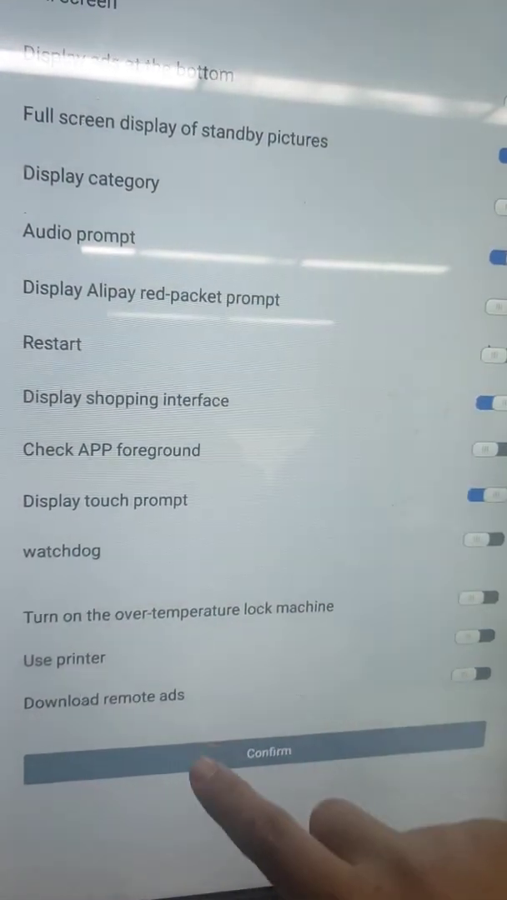
{"action": "left_click", "coordinate": [267, 759]}
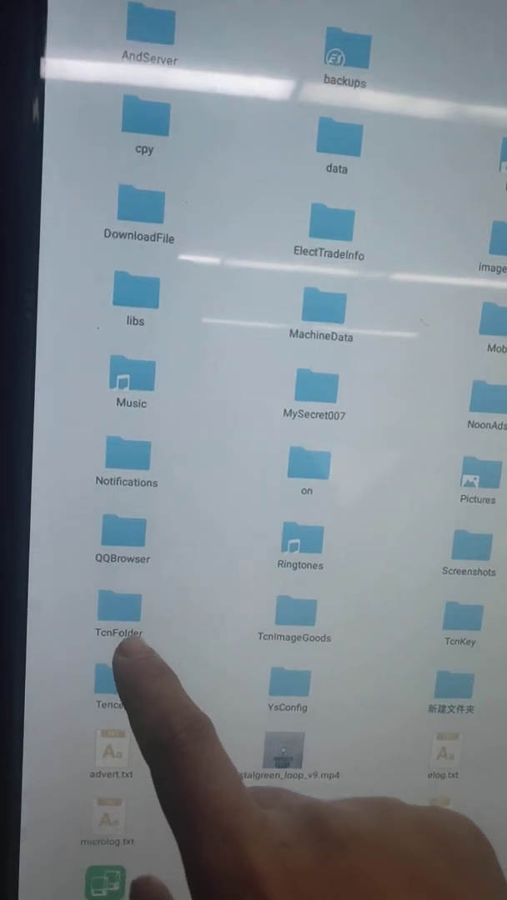
Scroll the File explorer root folders toward TcnFolder and TcnImageGoods
{"action": "scroll", "scroll_direction": "down", "scroll_amount": 3}
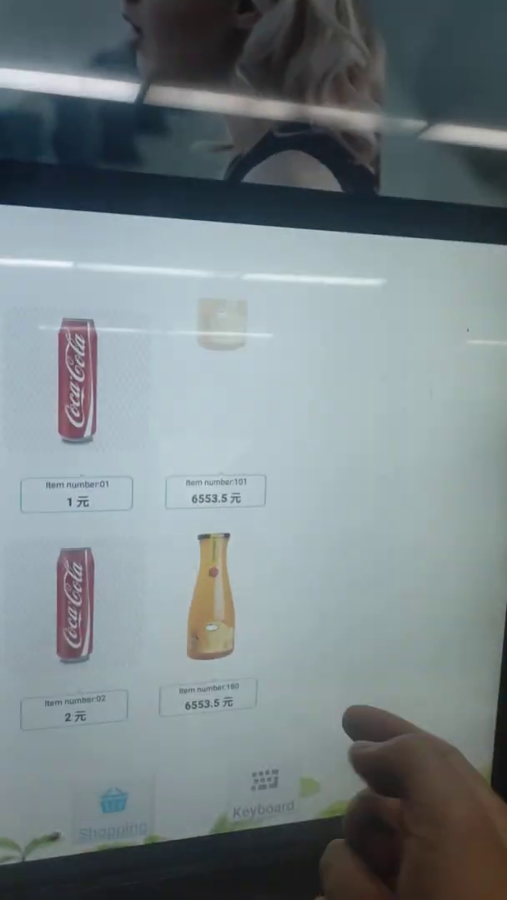
Tap juice item 101 to open its payment page showing the 420*420 picture
{"action": "left_click", "coordinate": [214, 496]}
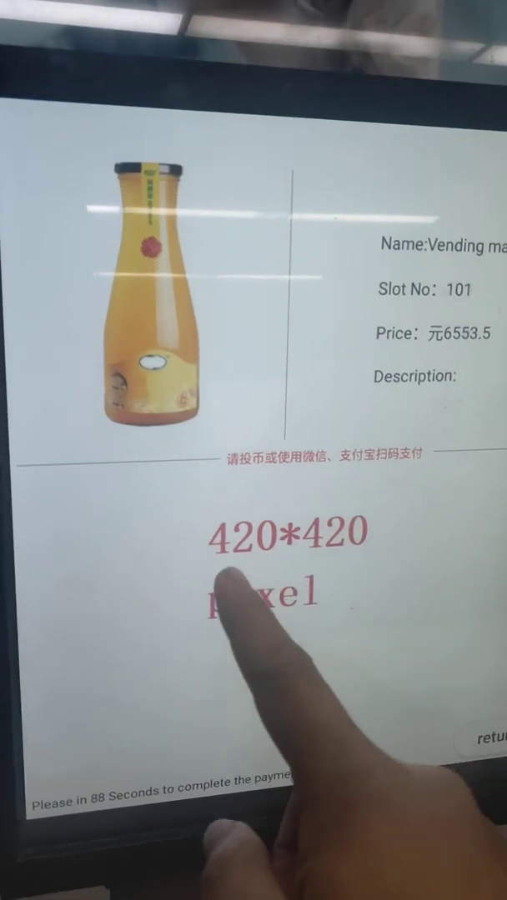